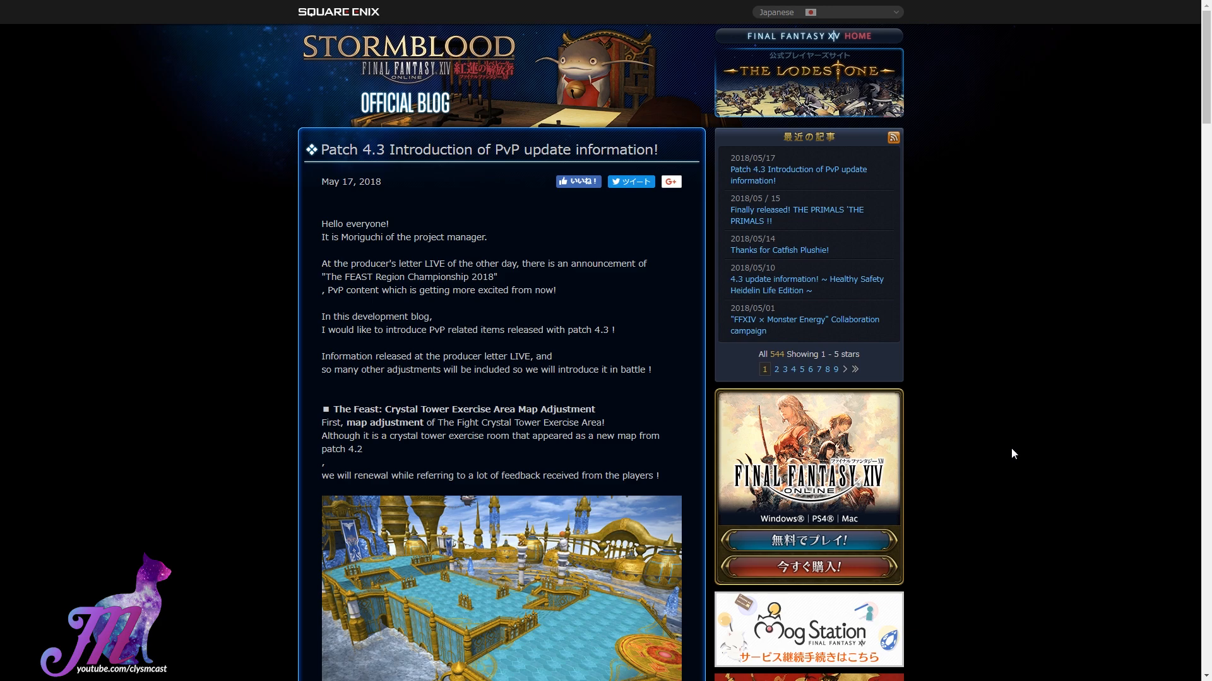
mouse_move(1060, 207)
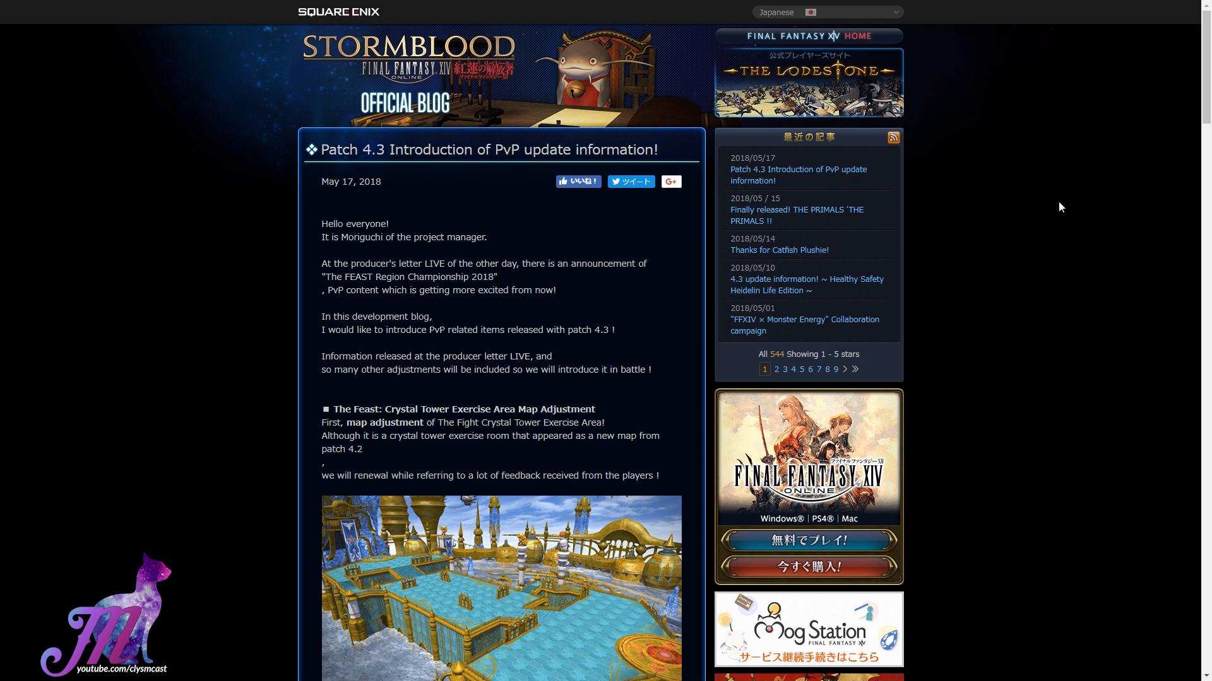
mouse_move(1076, 210)
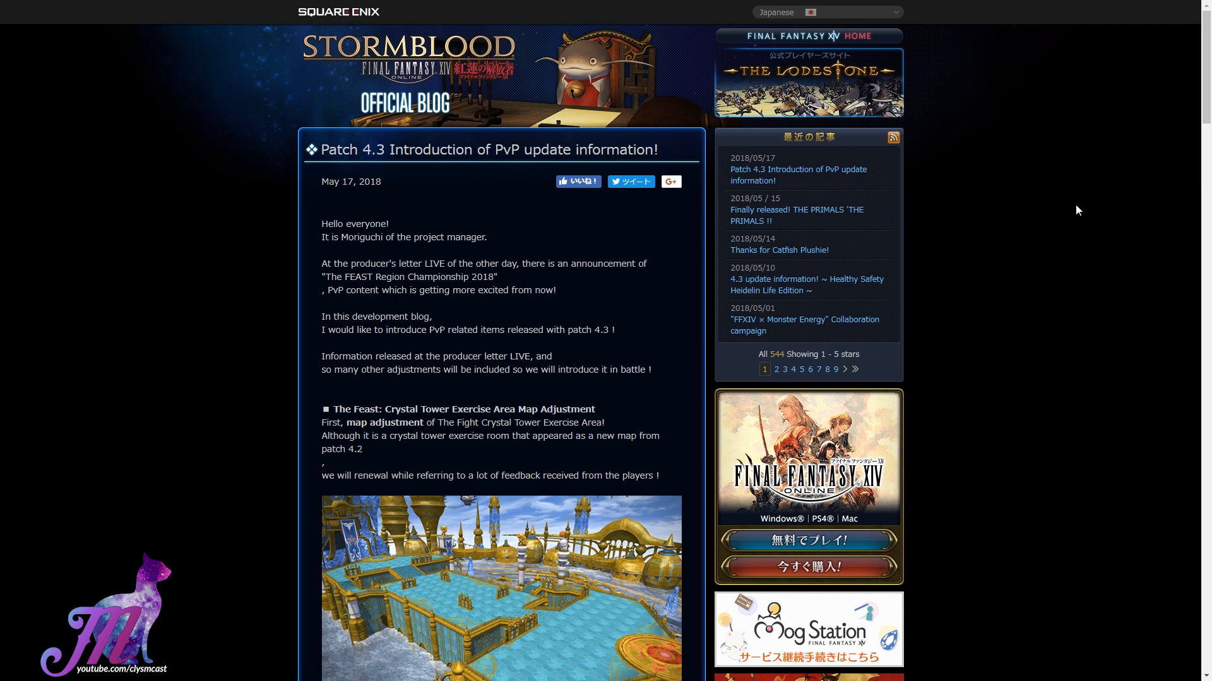
mouse_move(382, 241)
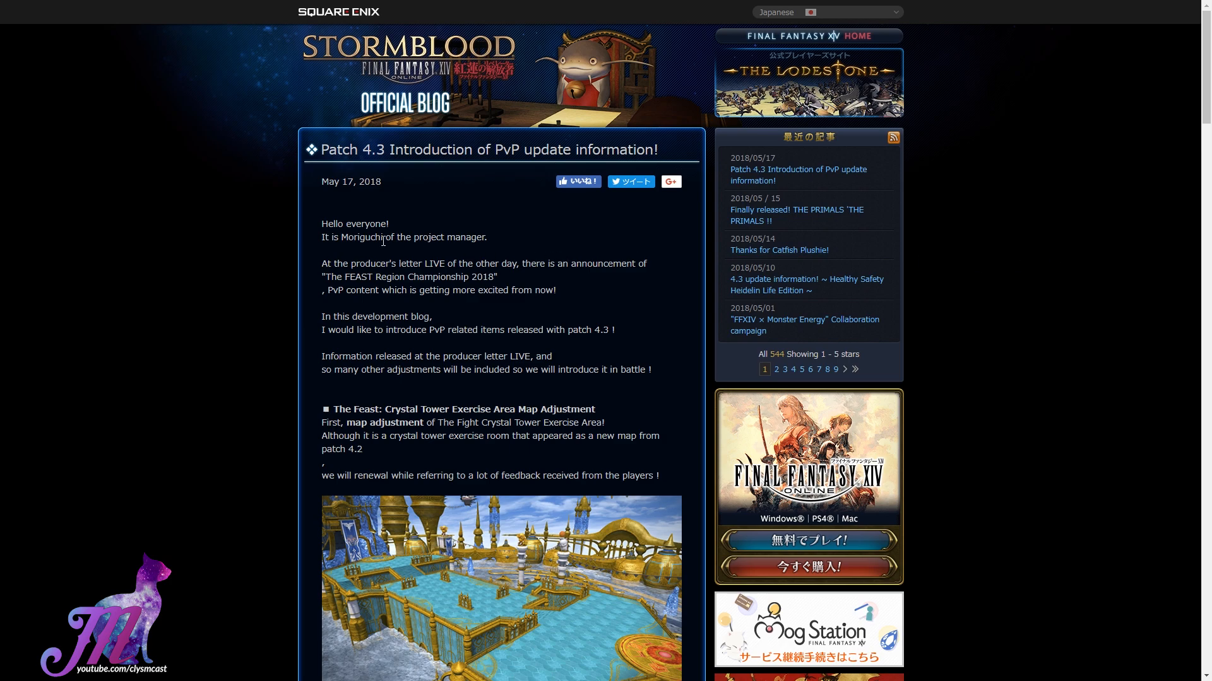
mouse_move(647, 333)
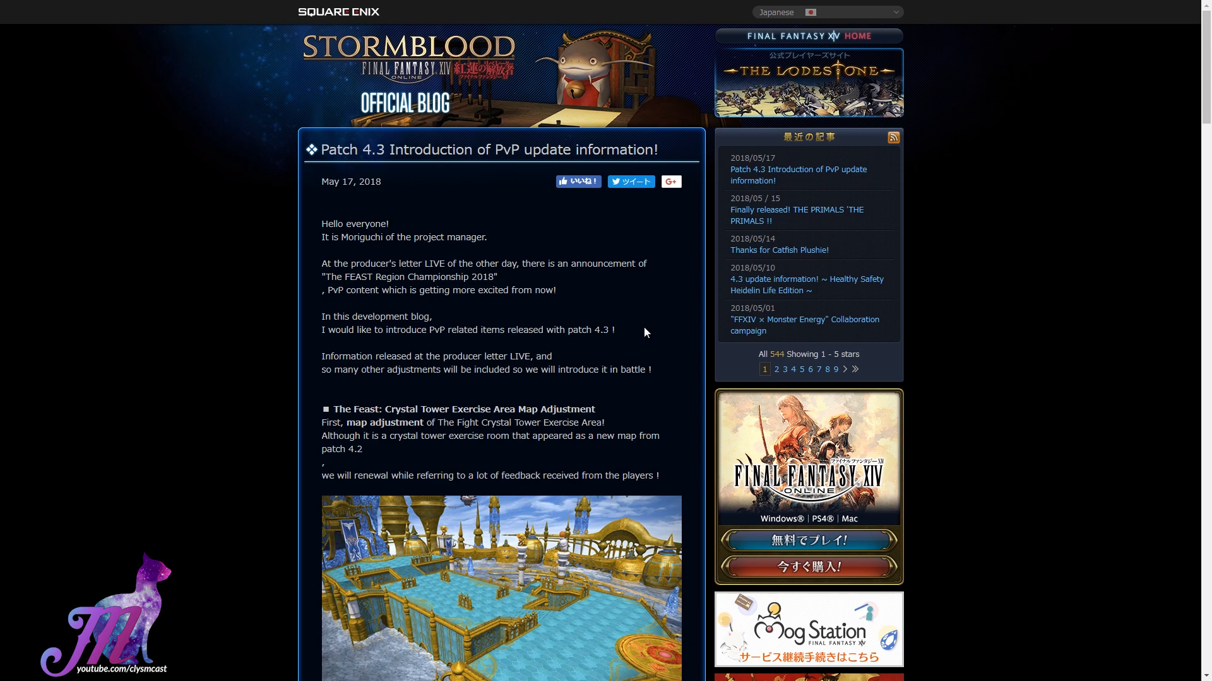
mouse_move(663, 312)
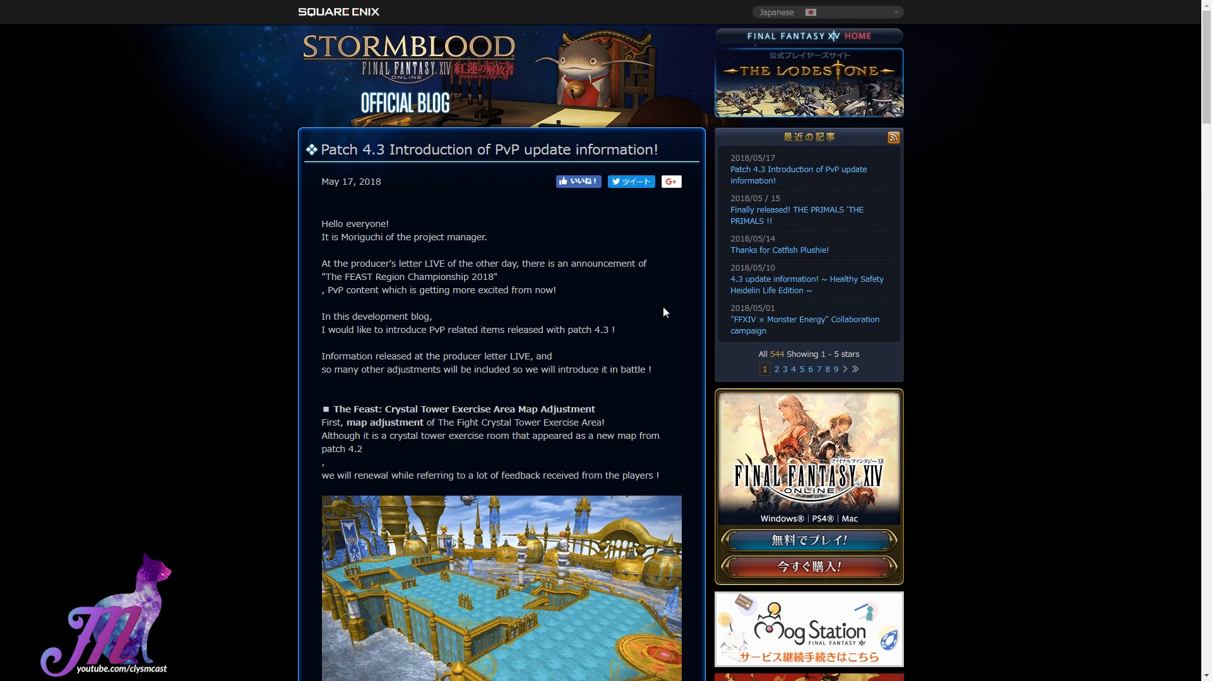
mouse_move(667, 311)
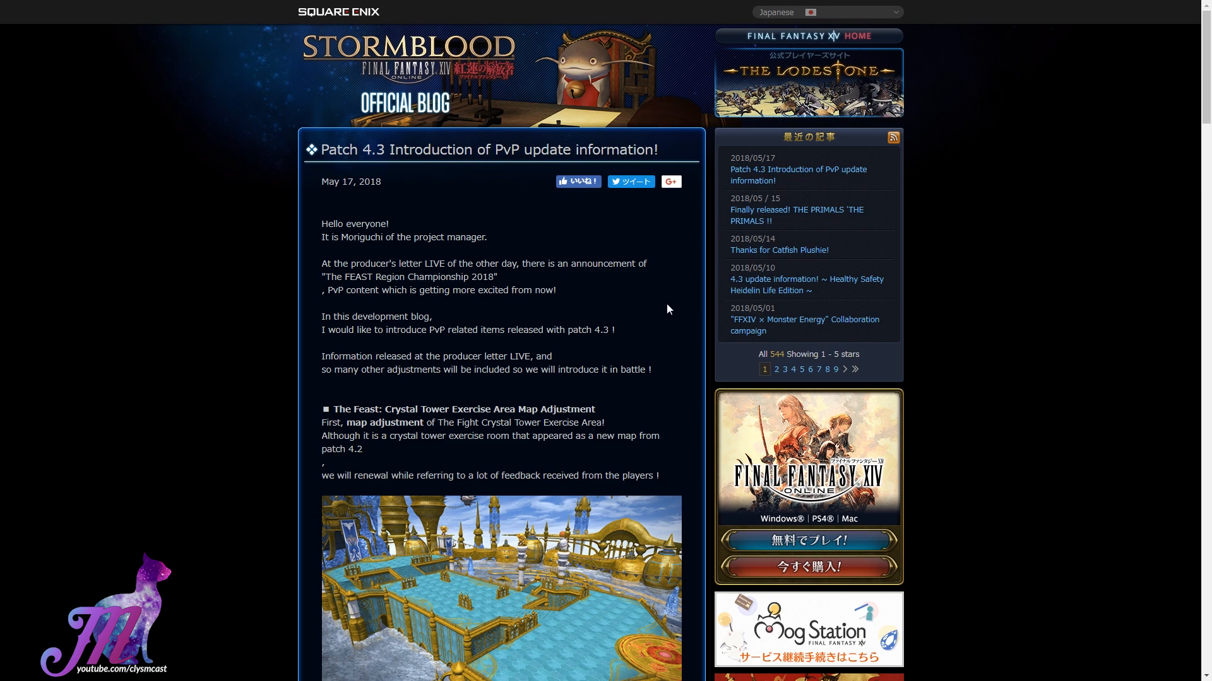
mouse_move(985, 406)
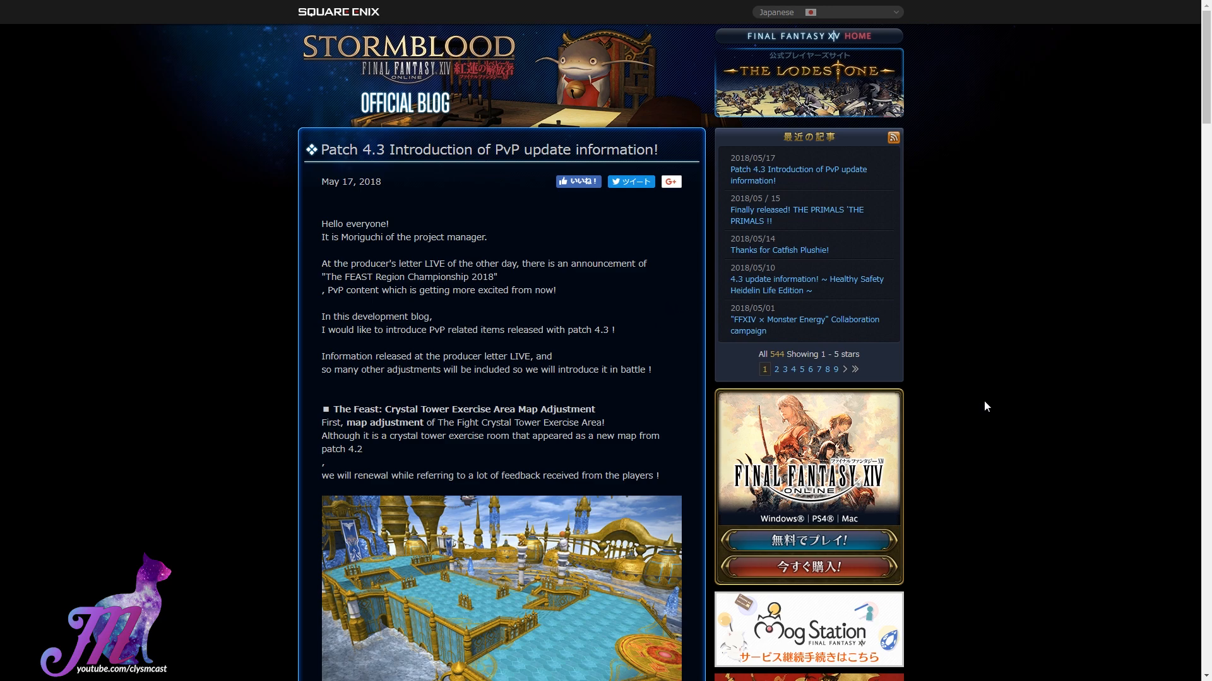
mouse_move(996, 403)
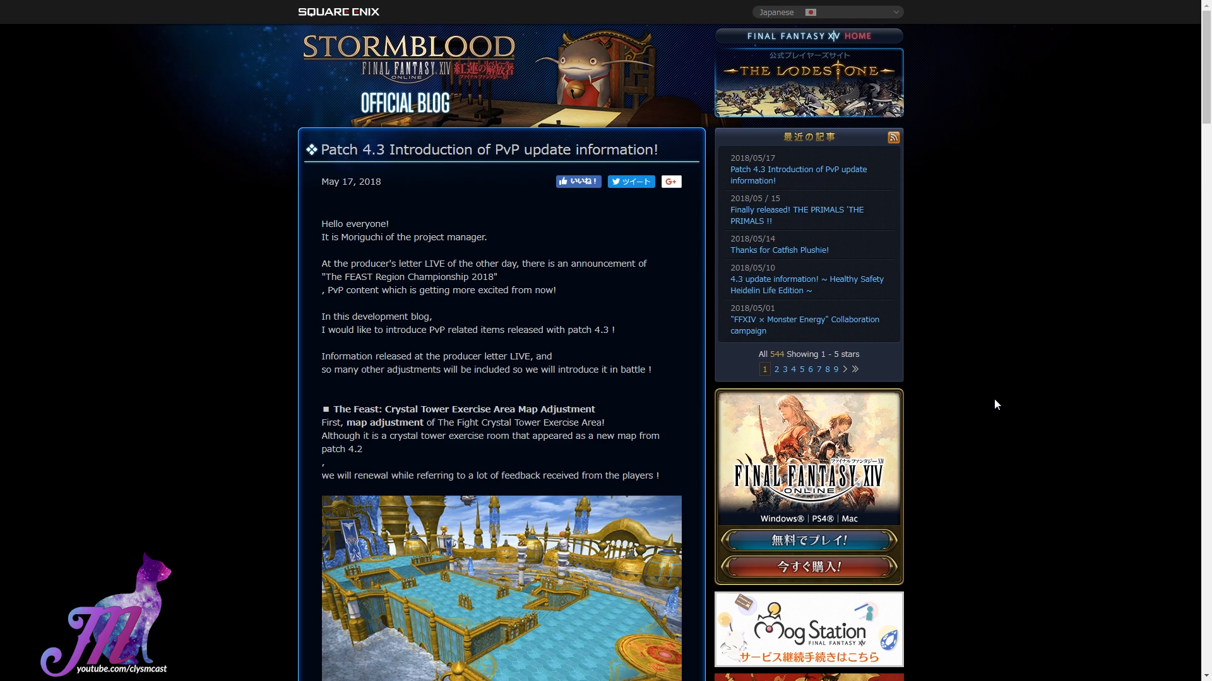
scroll("down", 3)
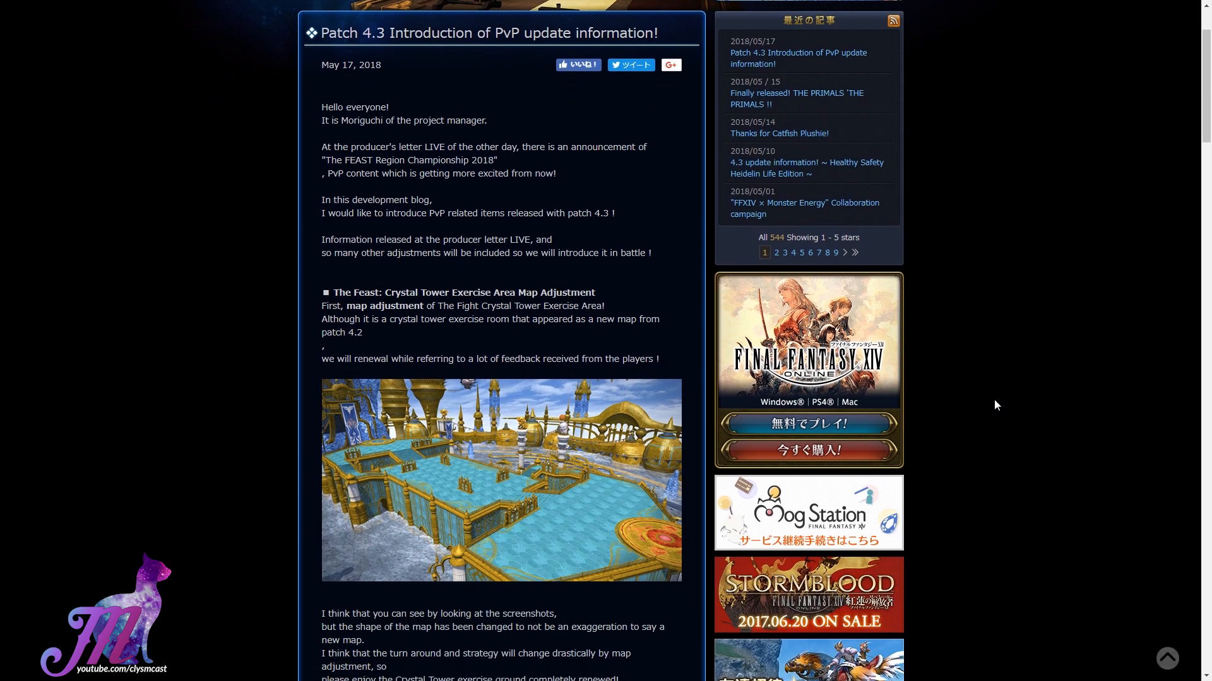
scroll("down", 3)
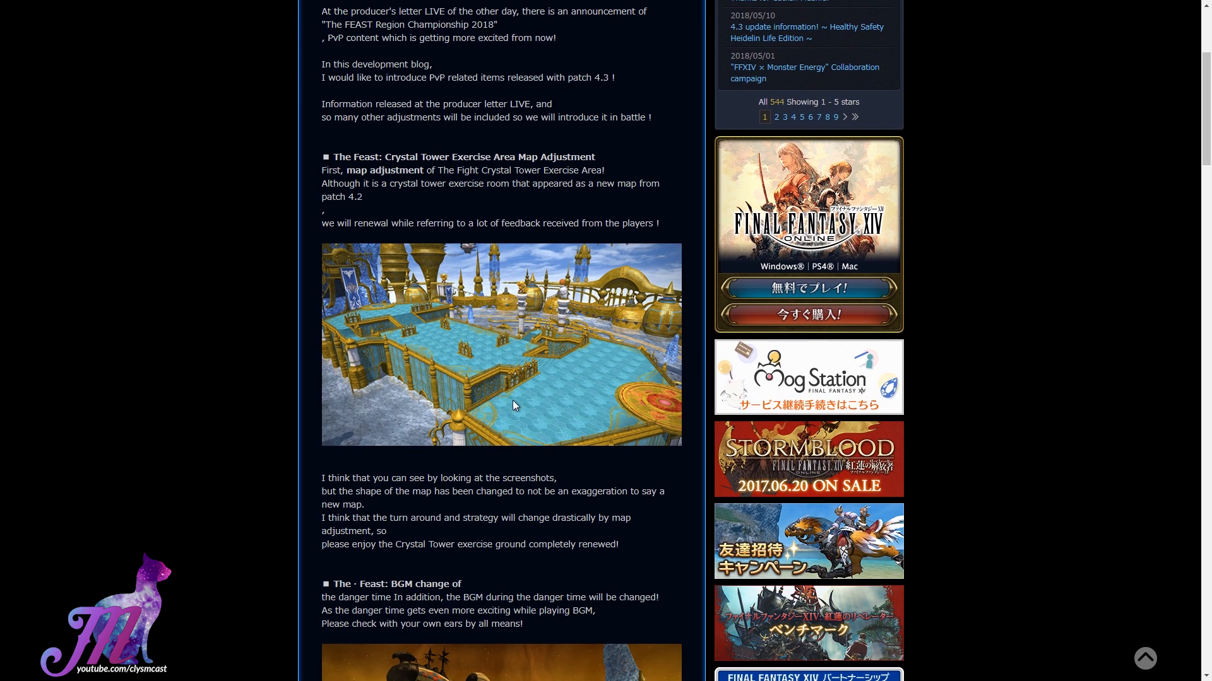
mouse_move(638, 465)
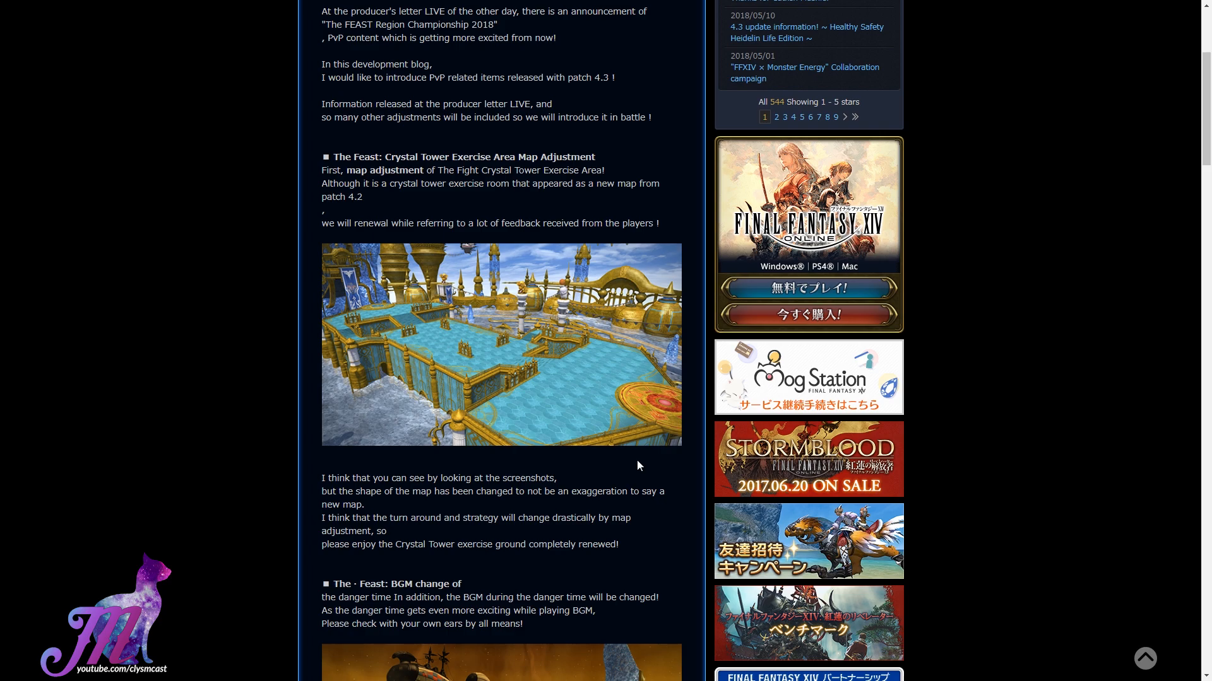
mouse_move(635, 465)
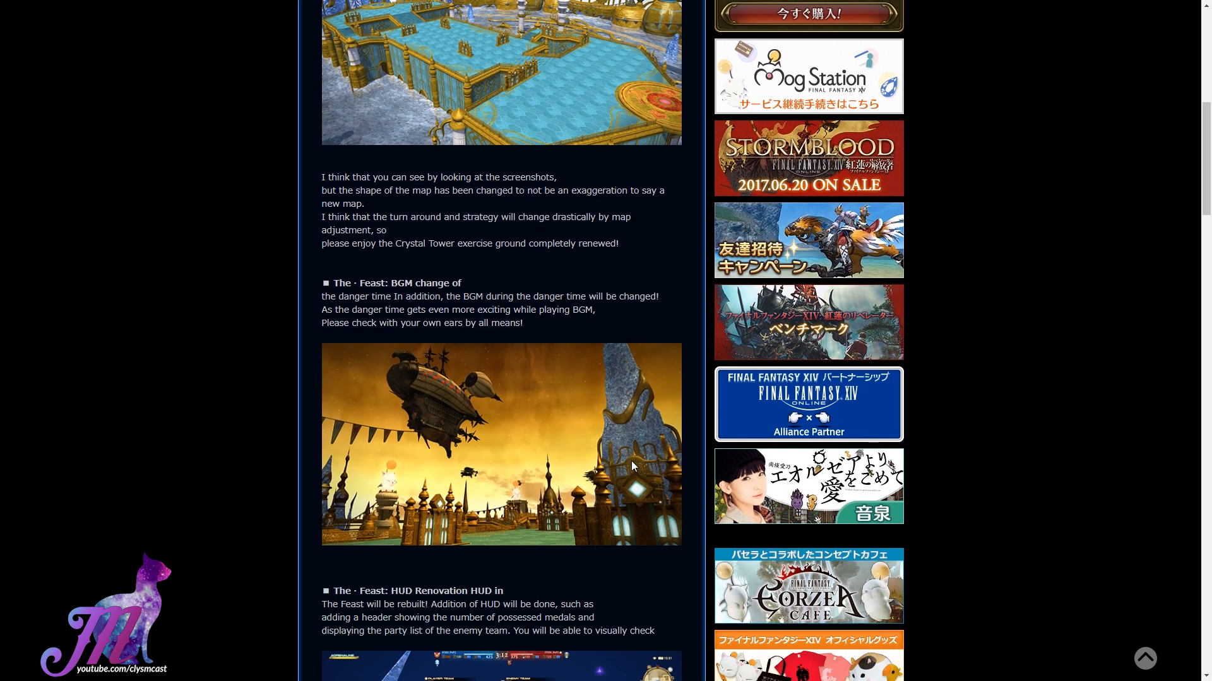
scroll("down", 3)
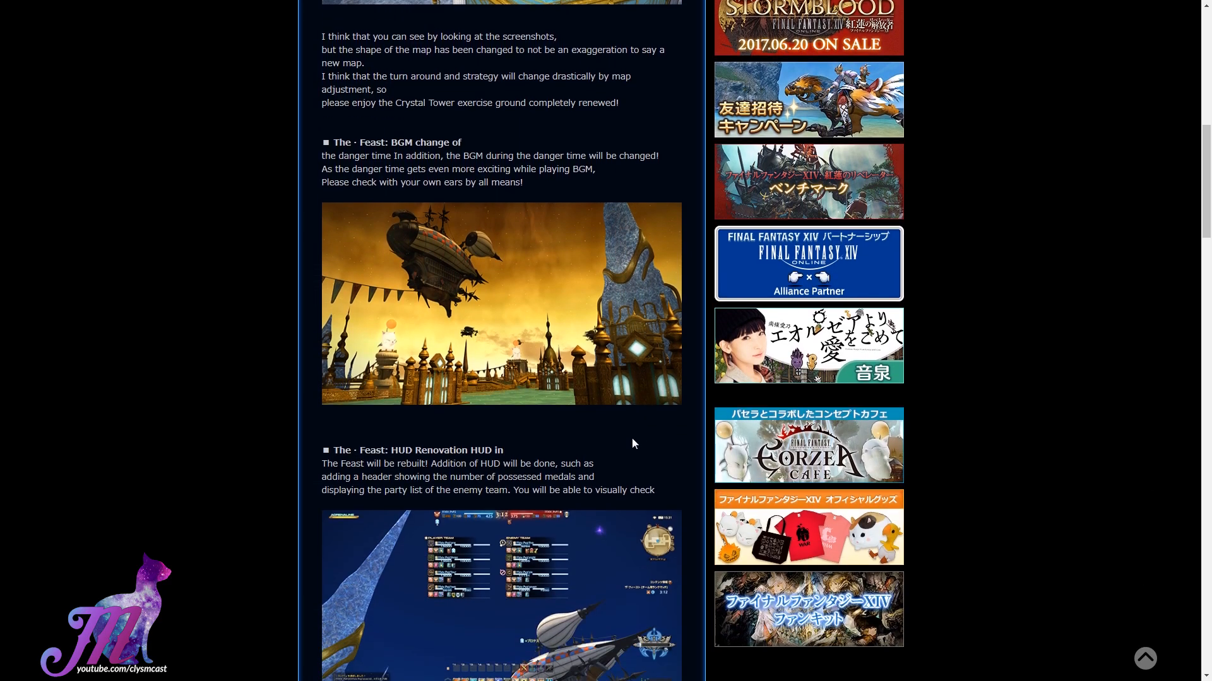
mouse_move(624, 440)
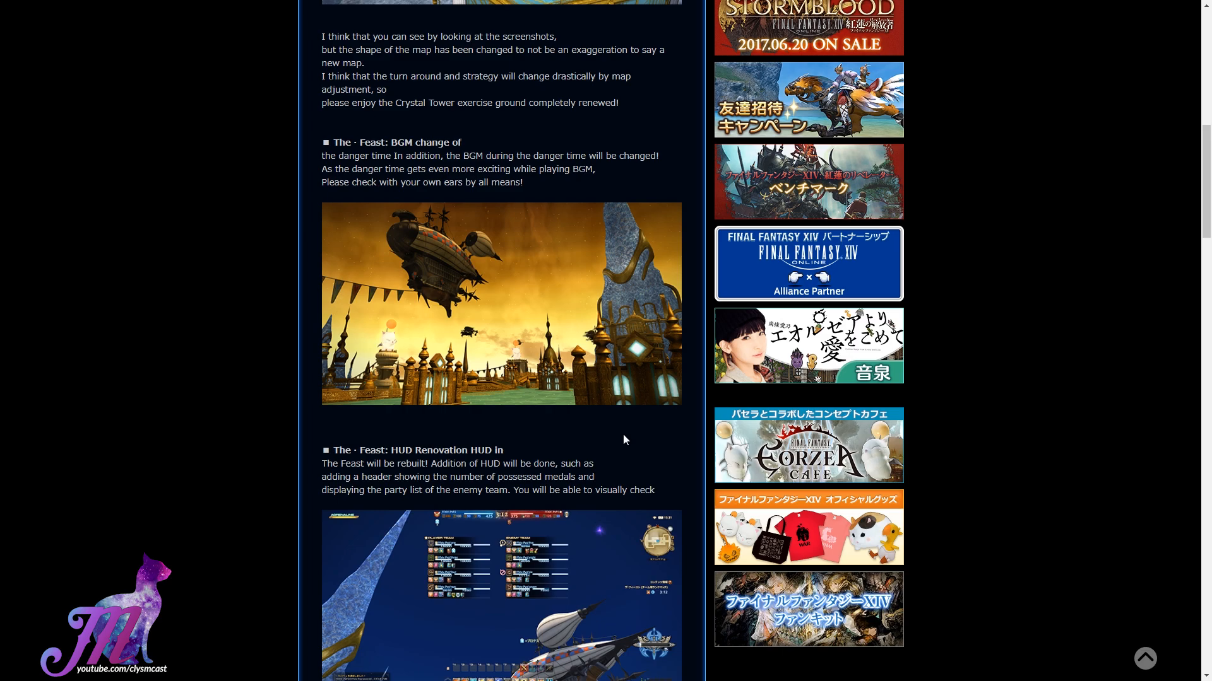
scroll("down", 3)
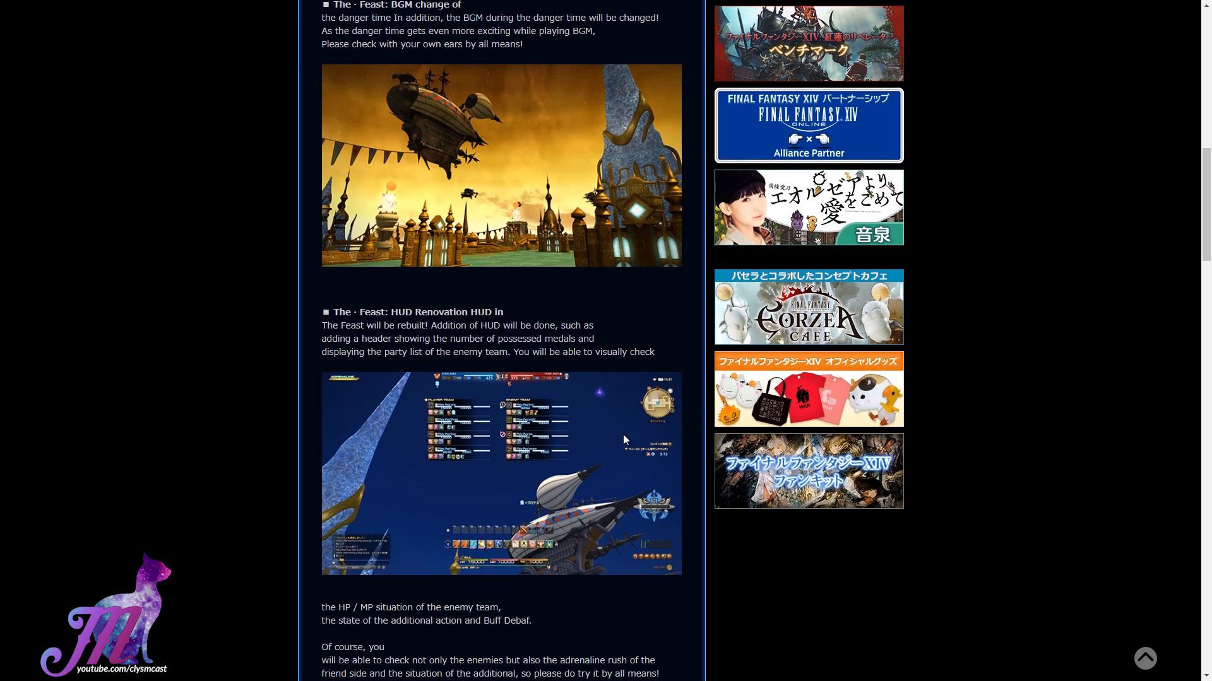
scroll("down", 3)
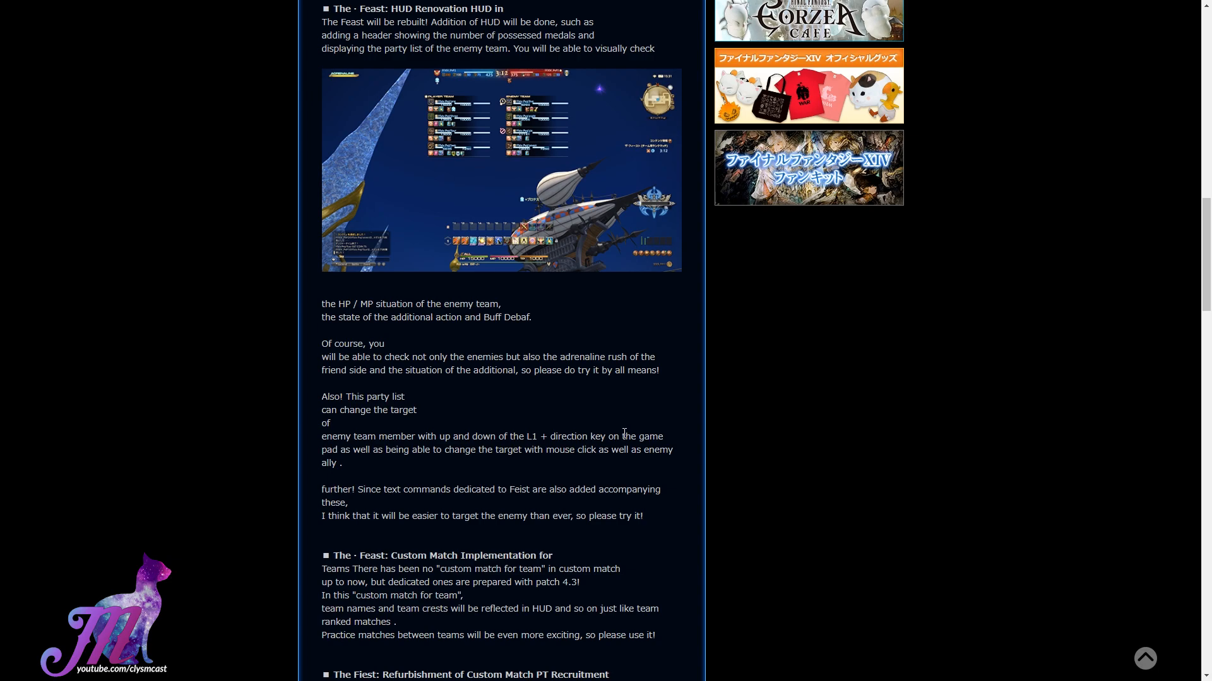
scroll("down", 3)
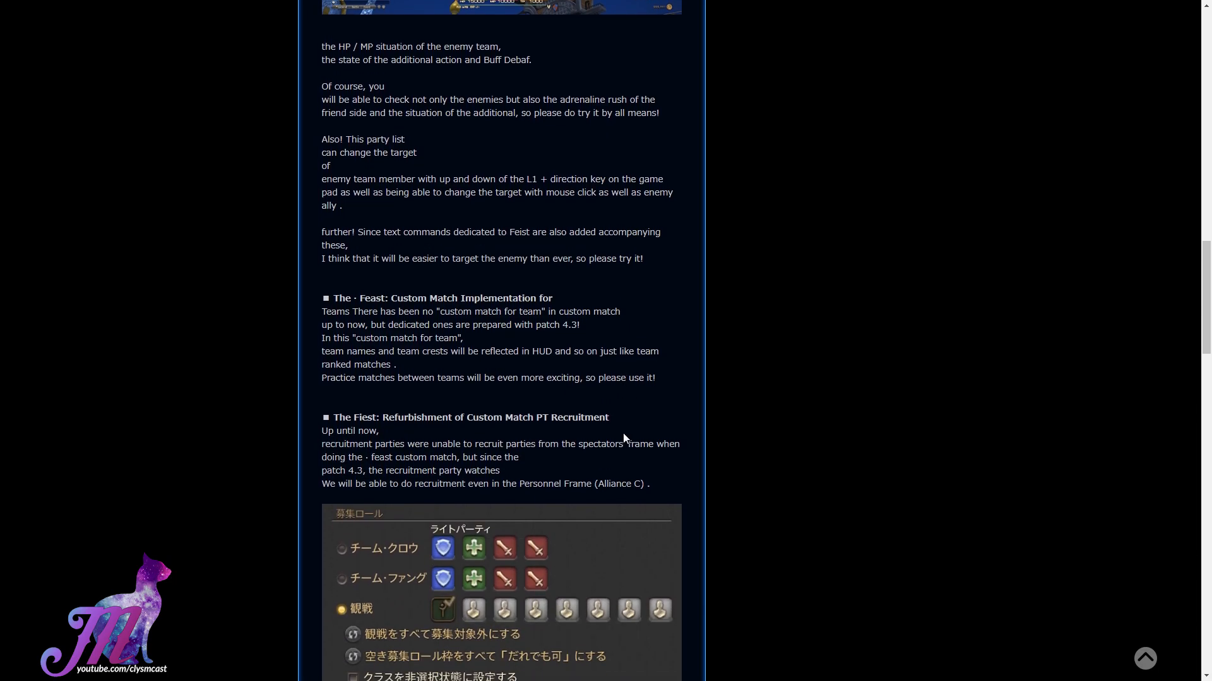
scroll("down", 3)
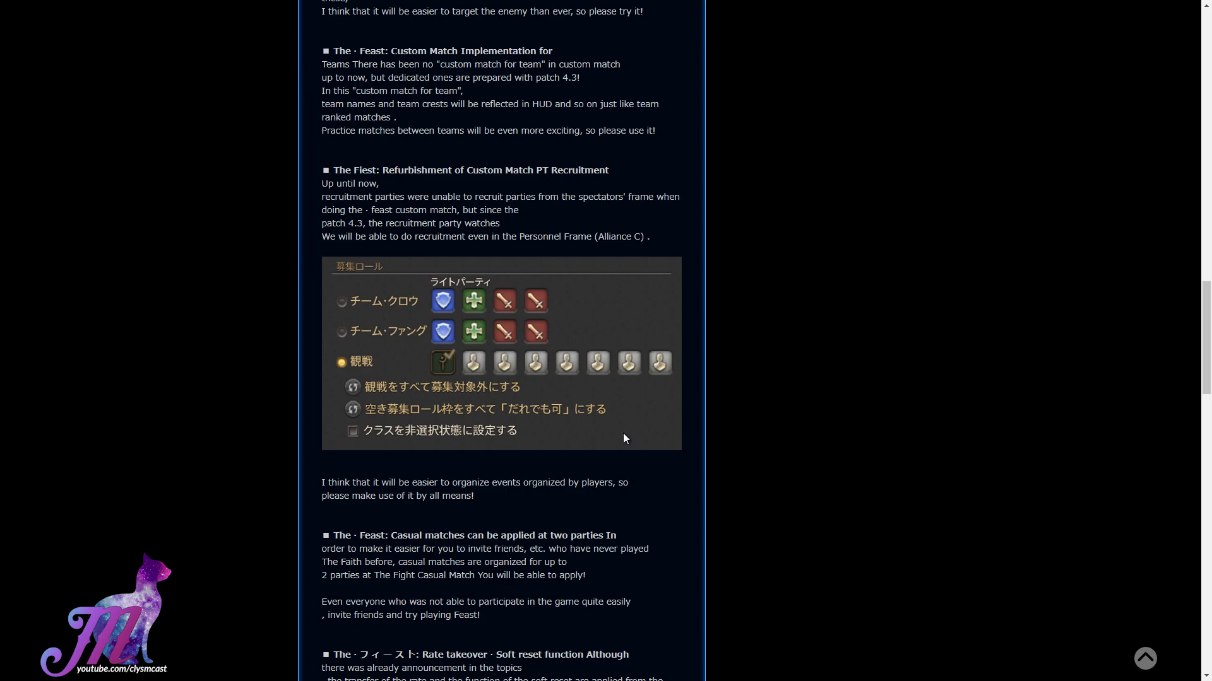
scroll("down", 3)
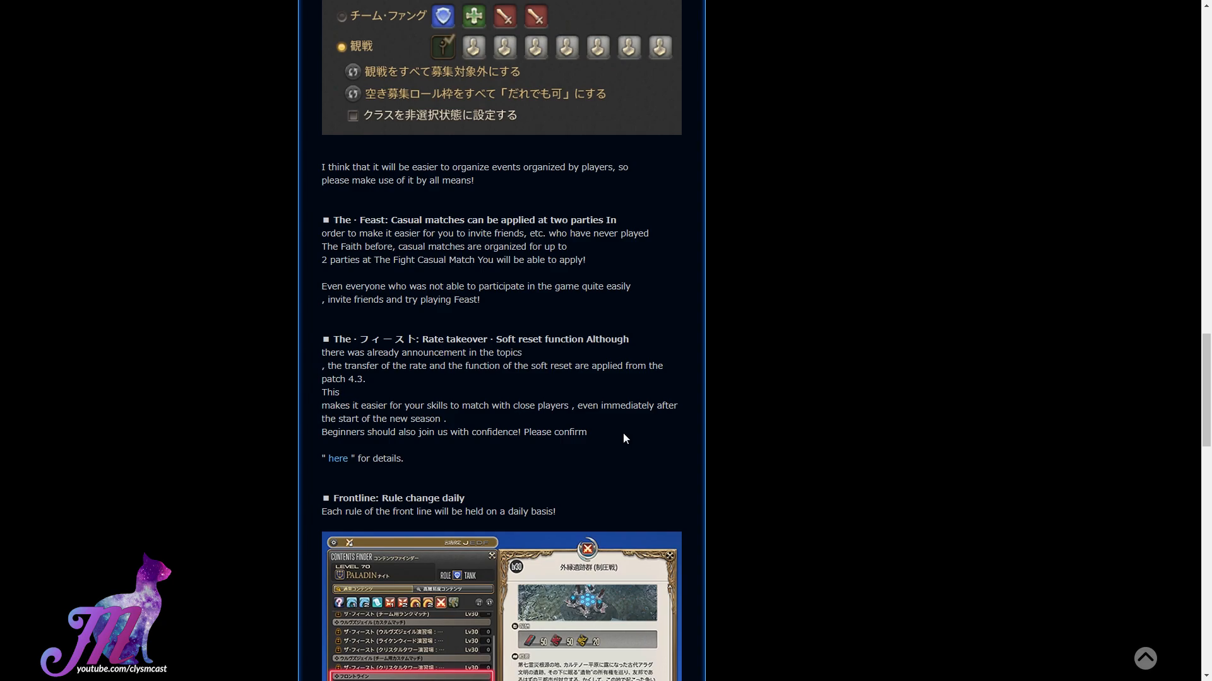
scroll("down", 3)
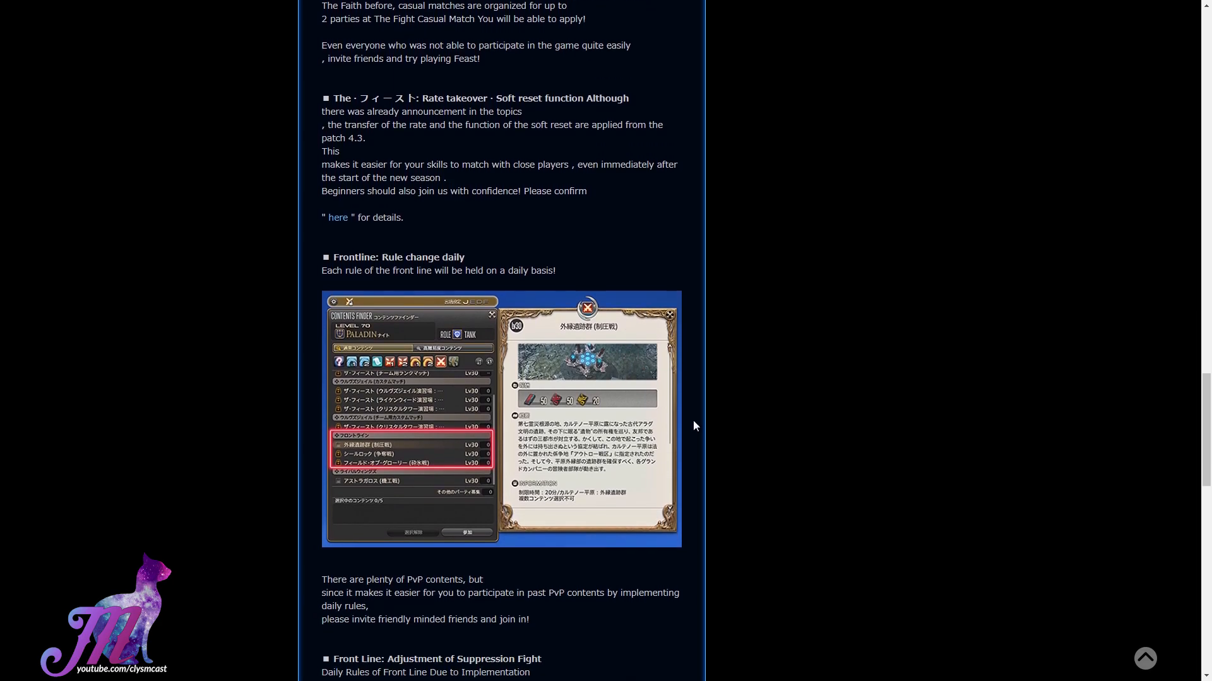
scroll("down", 3)
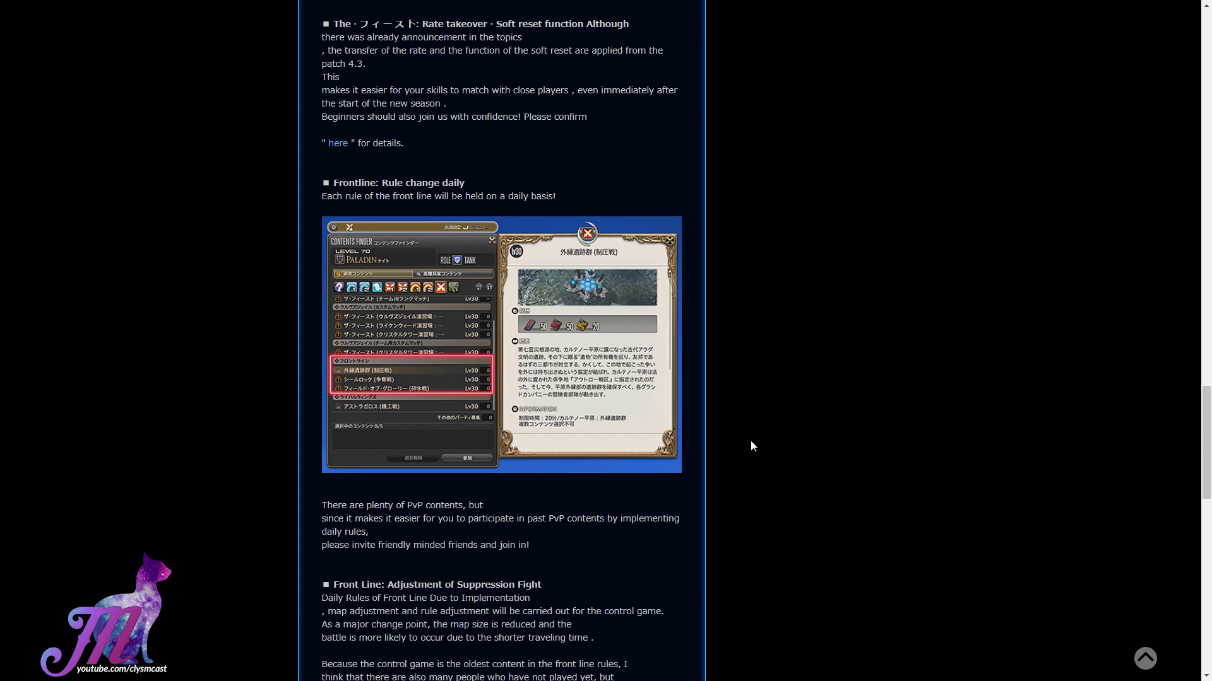
scroll("down", 3)
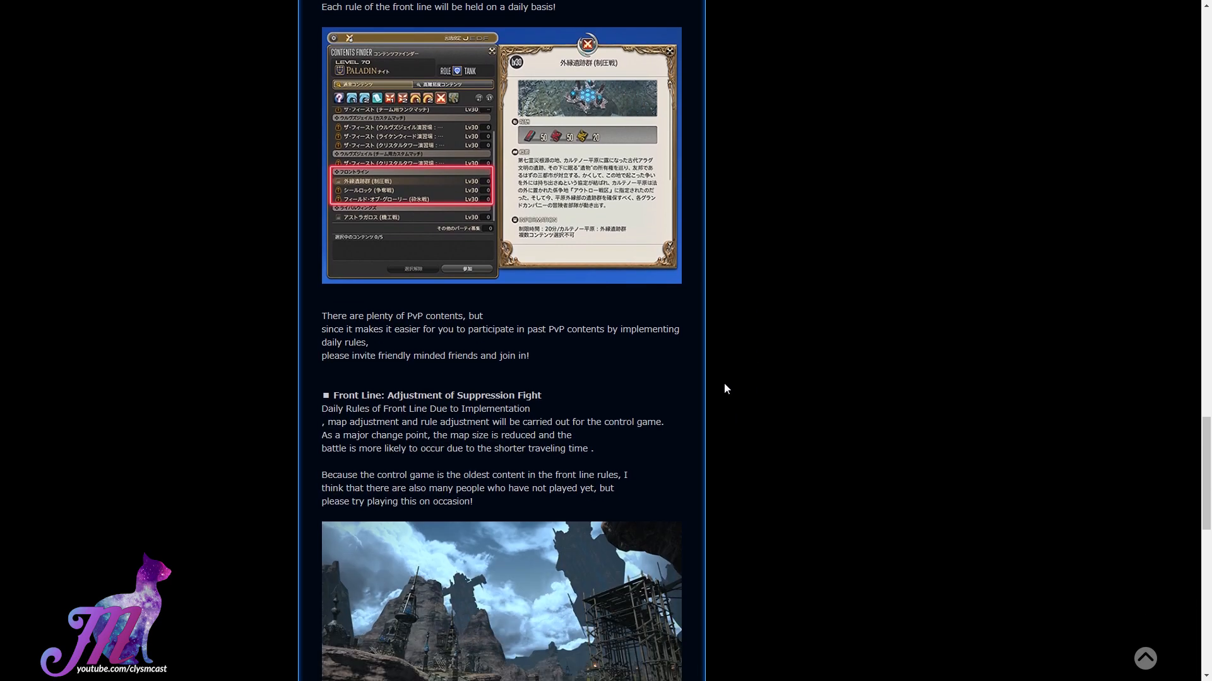
mouse_move(744, 345)
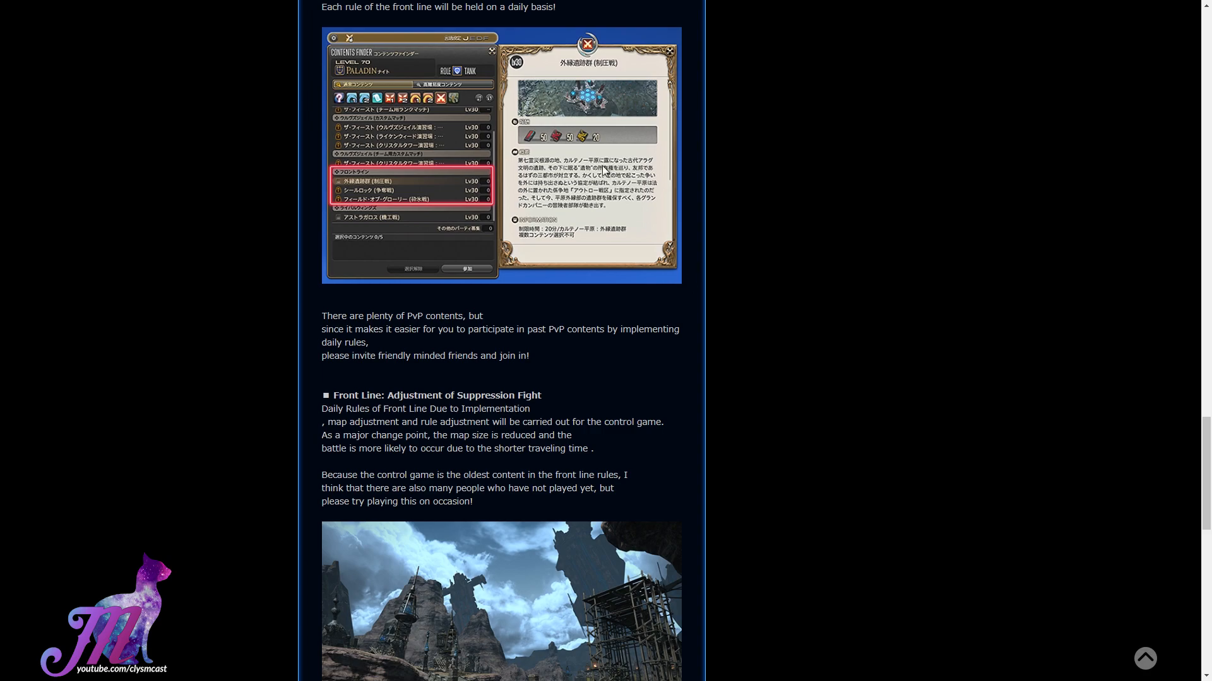
mouse_move(593, 131)
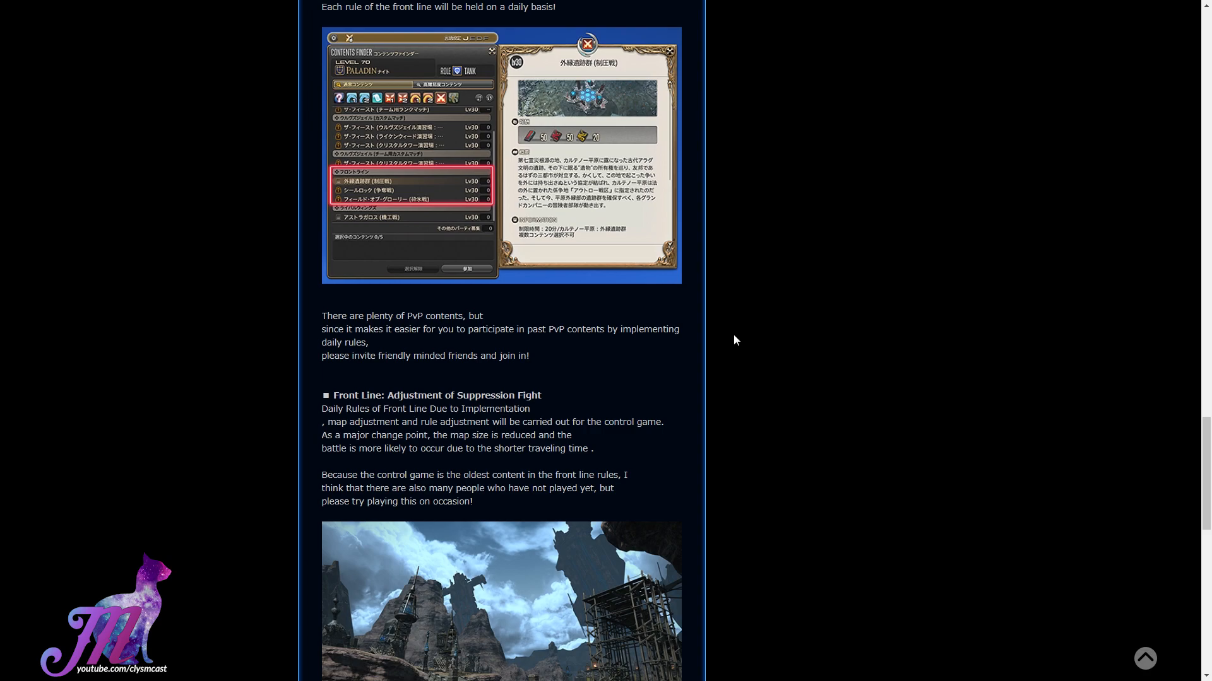
scroll("down", 3)
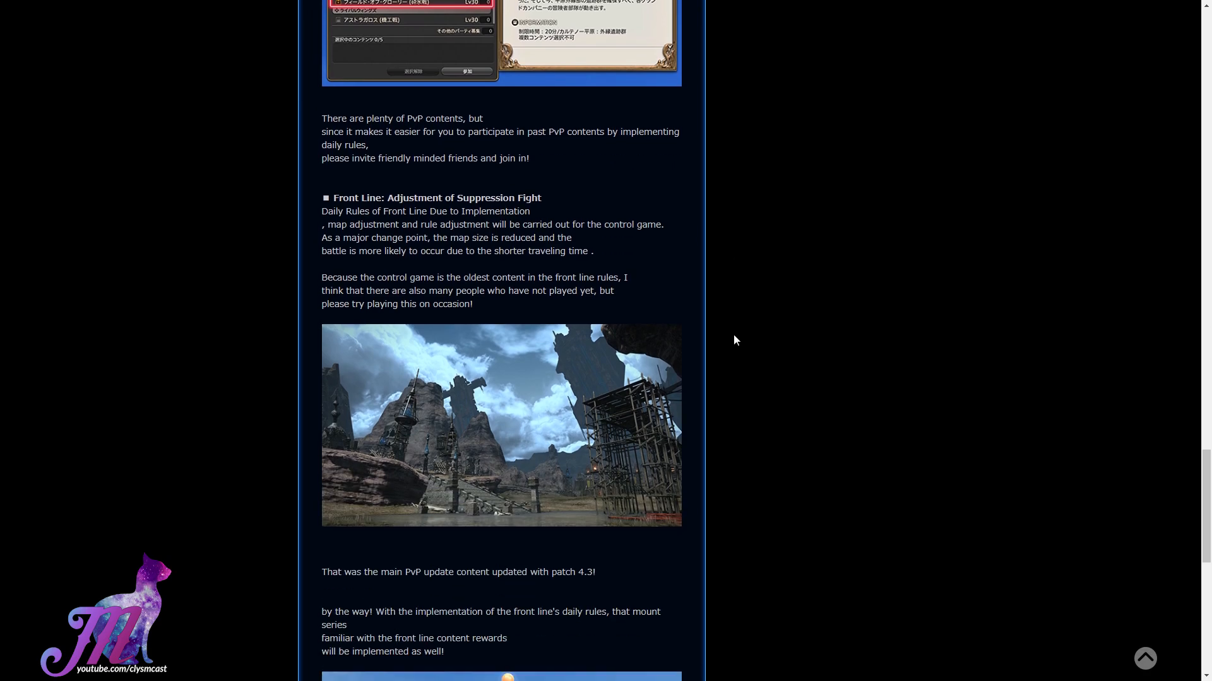
scroll("down", 3)
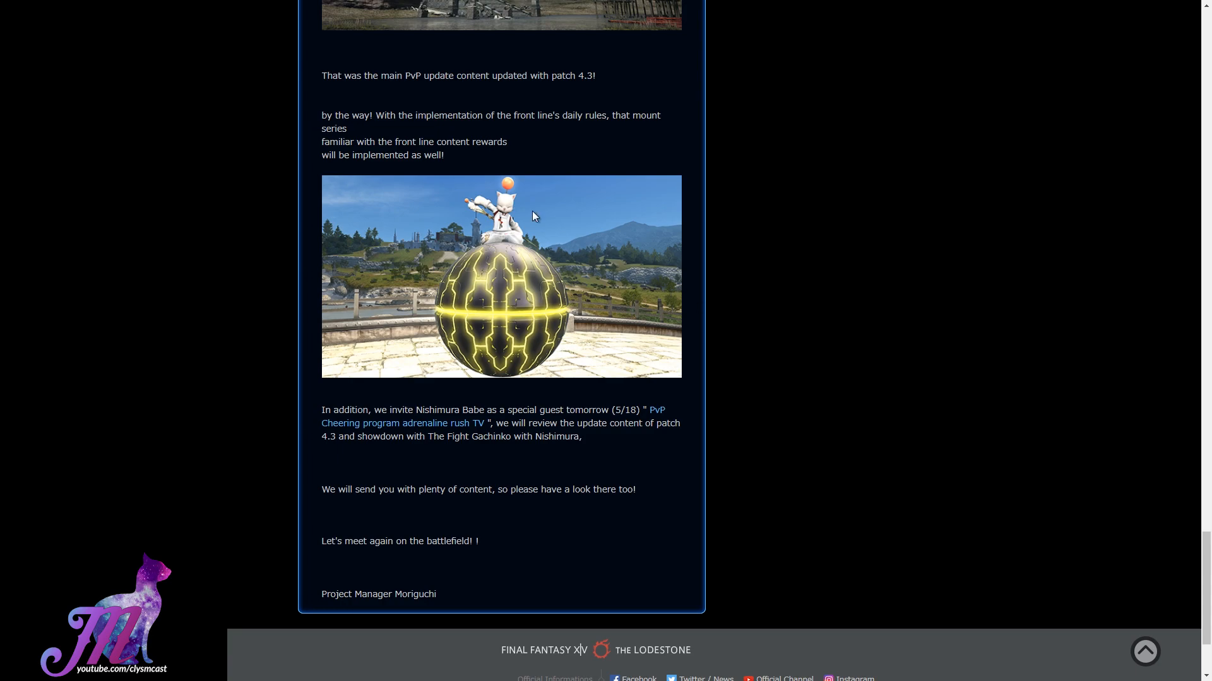
mouse_move(773, 343)
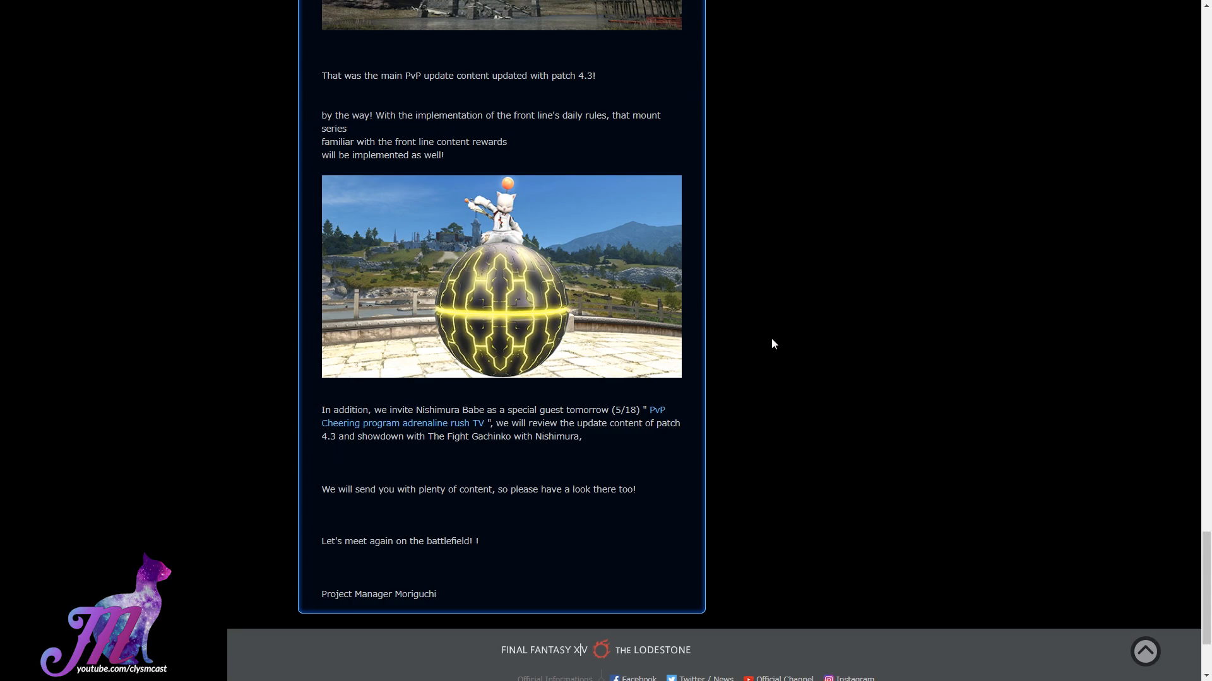